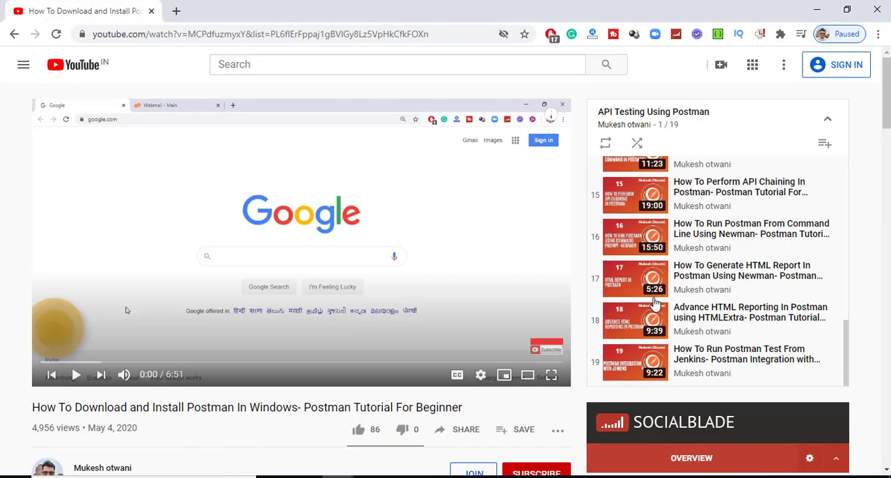
mouse_move(738, 359)
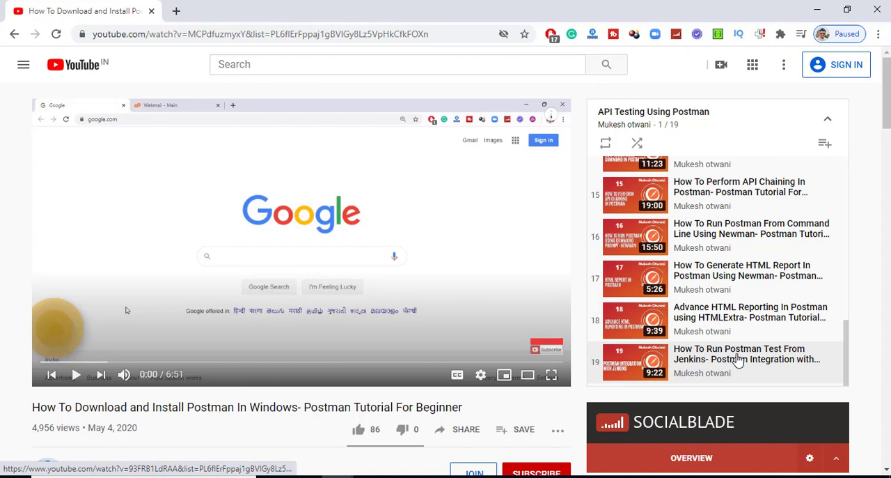
mouse_move(728, 357)
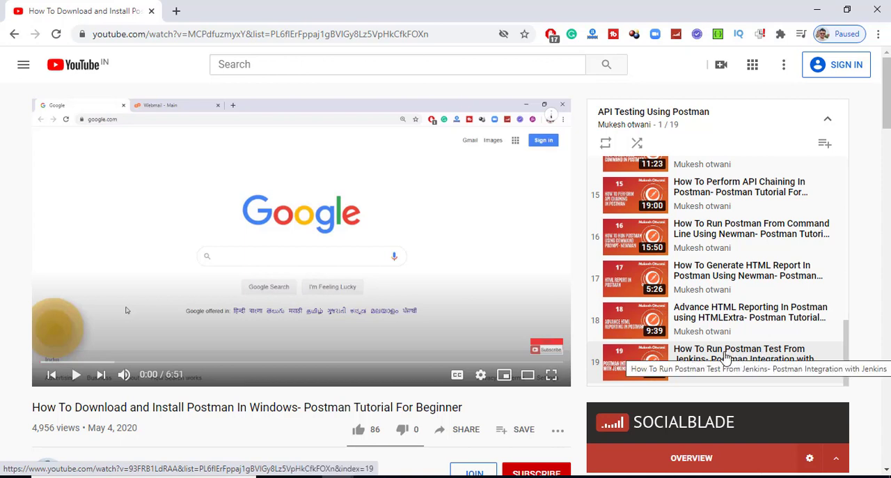
mouse_move(731, 357)
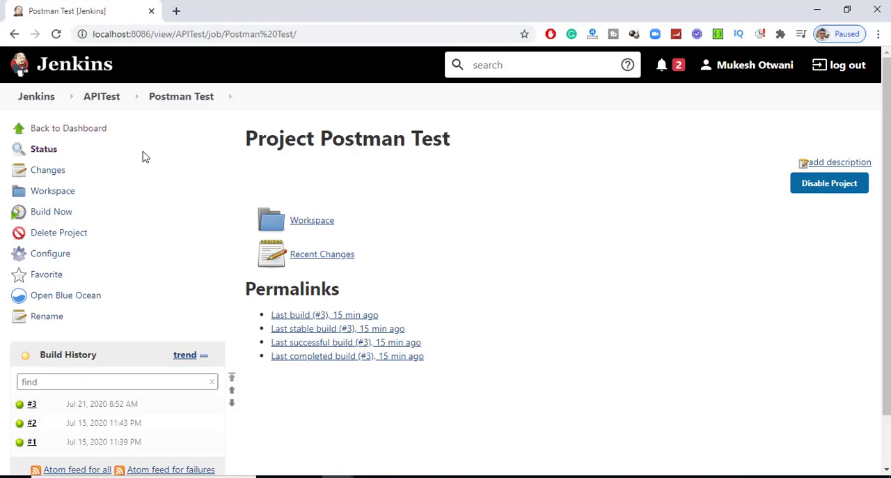
Scroll build #3's console, highlight the garbled Newman table borders, and return to Postman Test.
scroll(down, 3)
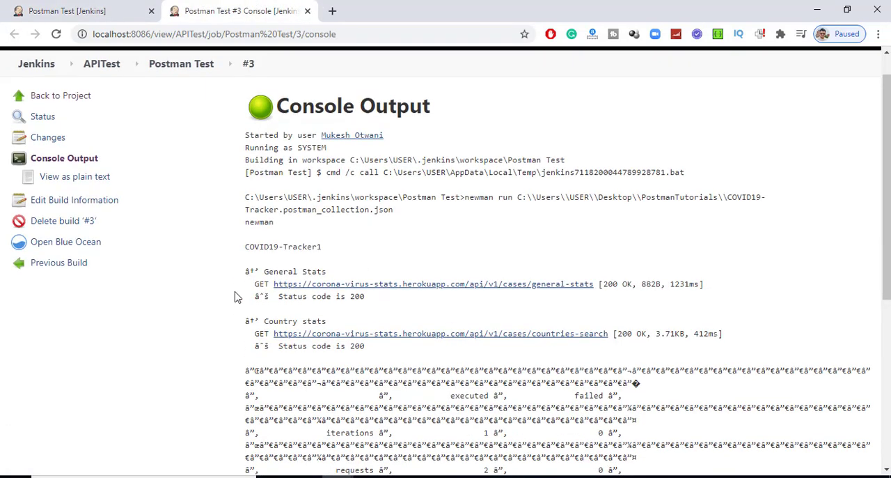
scroll(down, 3)
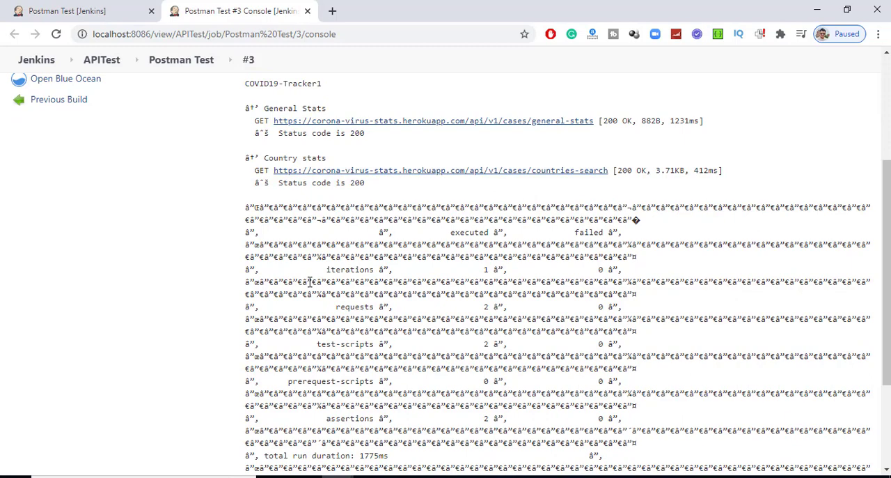
mouse_move(362, 242)
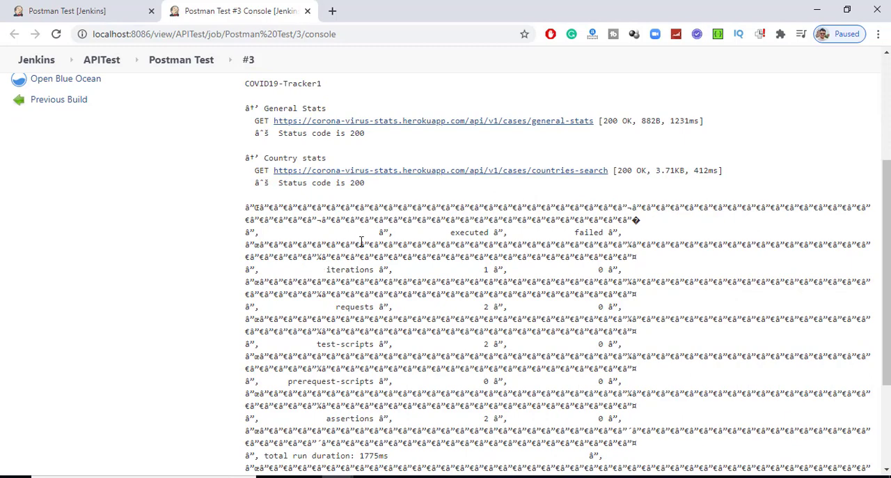
scroll(down, 3)
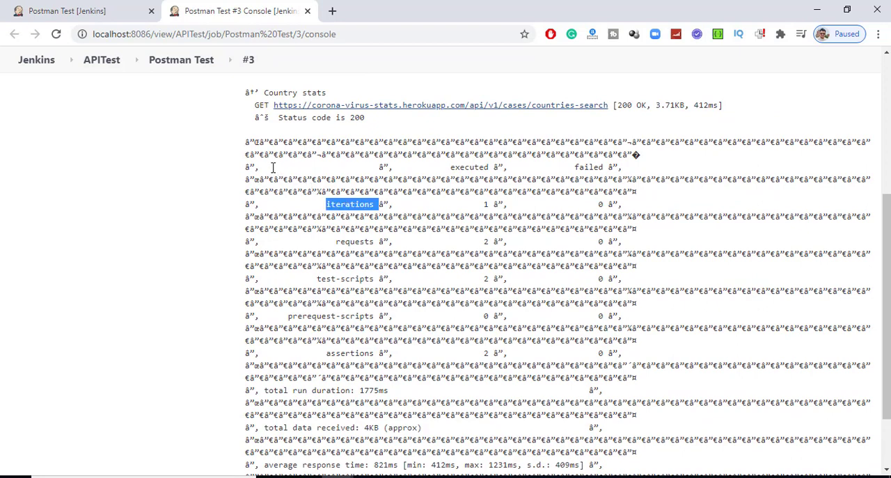
drag(325, 204, 250, 167)
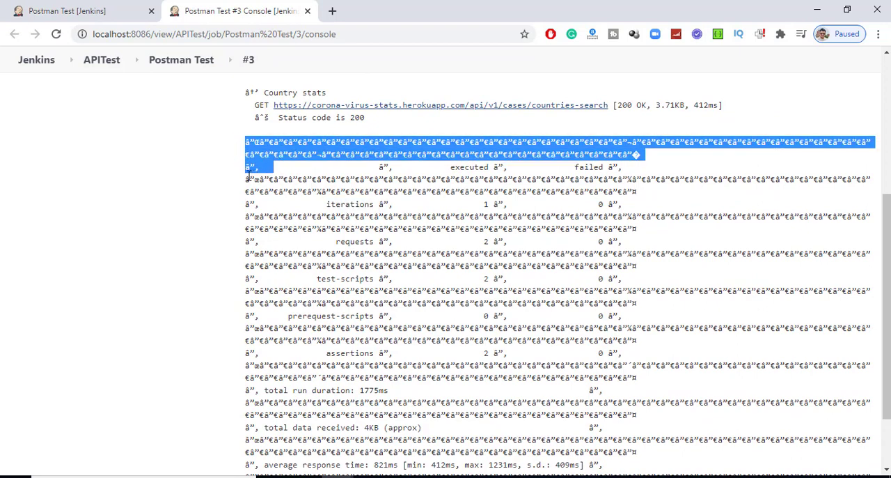
scroll(down, 3)
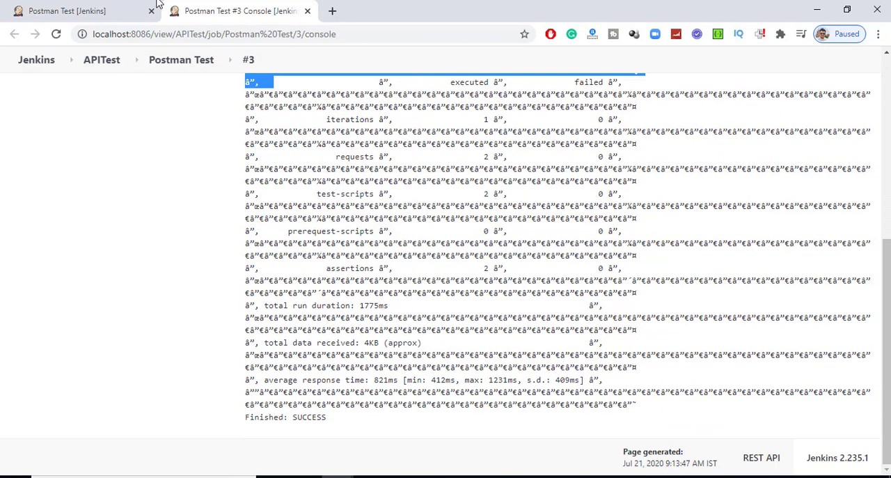
click(181, 59)
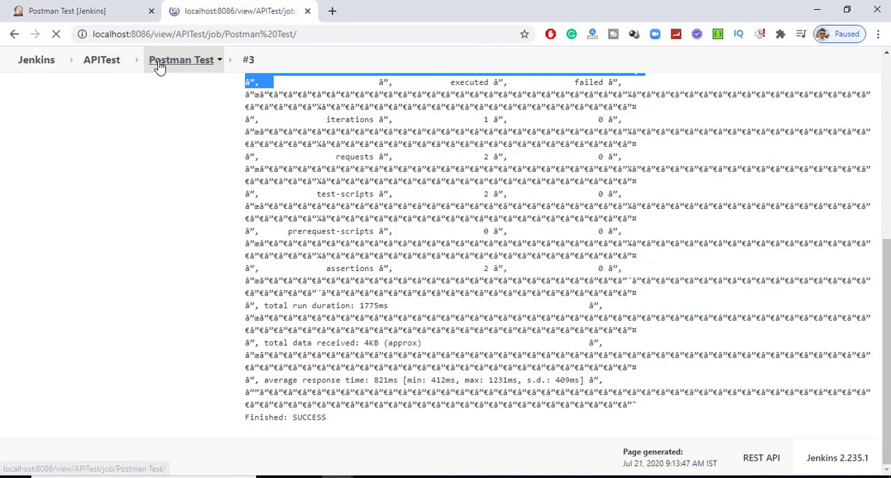
Open build #2's Console Output from Build History and scroll through its clean results table.
click(181, 59)
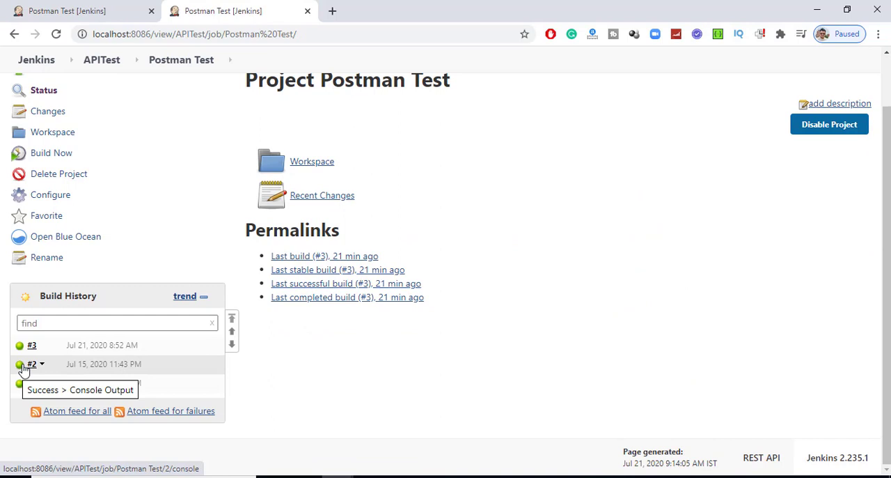
click(80, 389)
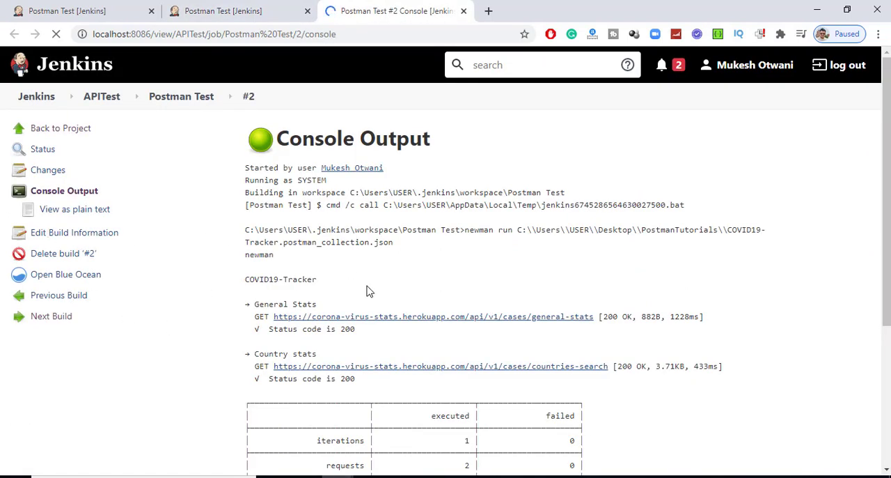
scroll(down, 3)
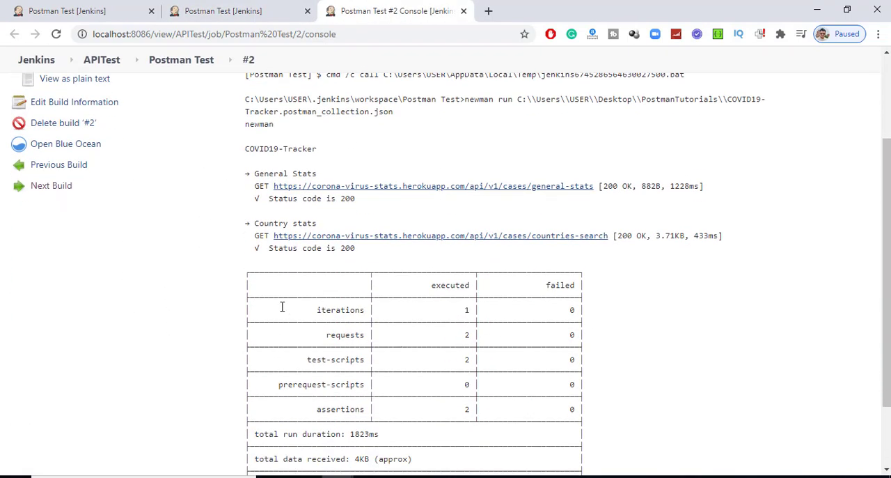
scroll(down, 3)
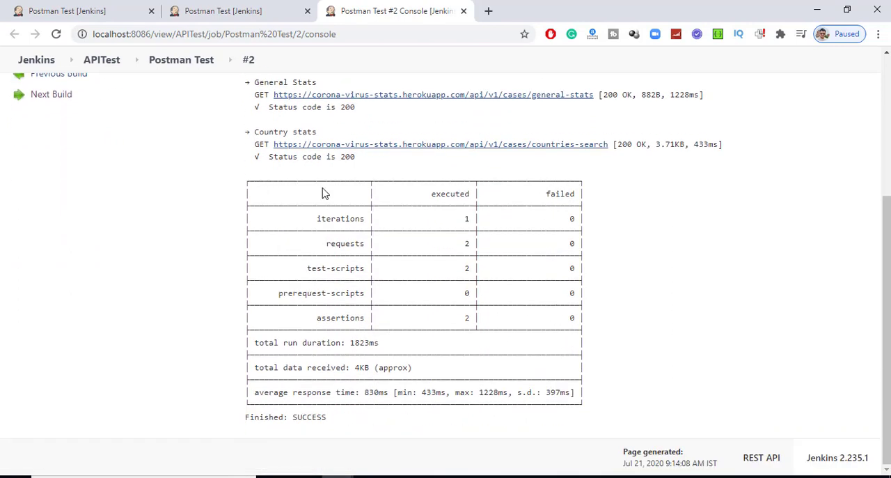
mouse_move(327, 376)
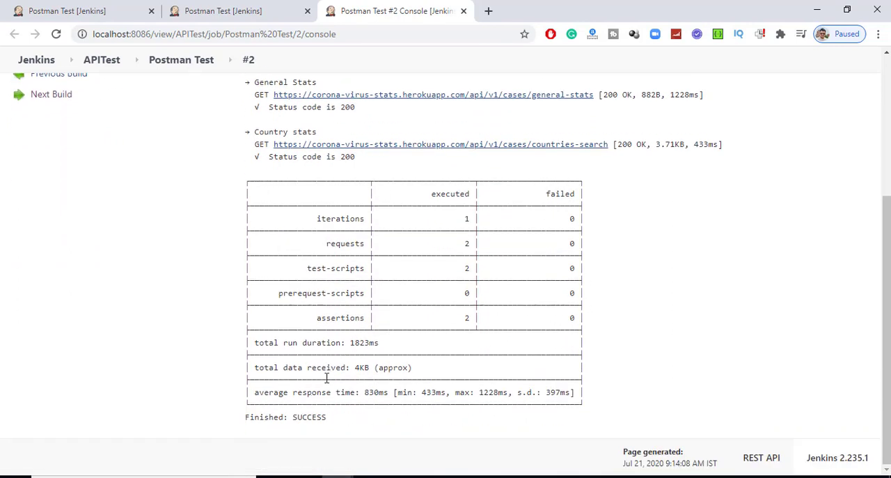
scroll(up, 3)
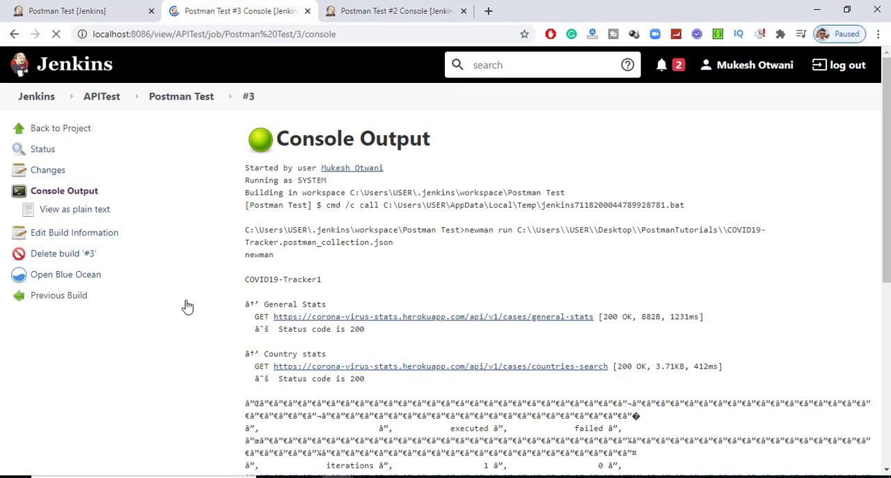
Scroll build #3's garbled results table once more, then switch to the Postman Test project tab.
scroll(down, 3)
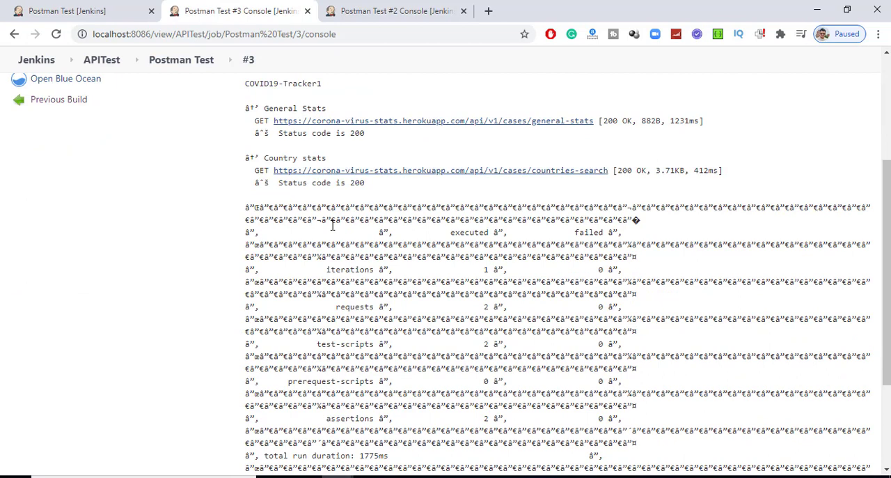
mouse_move(358, 280)
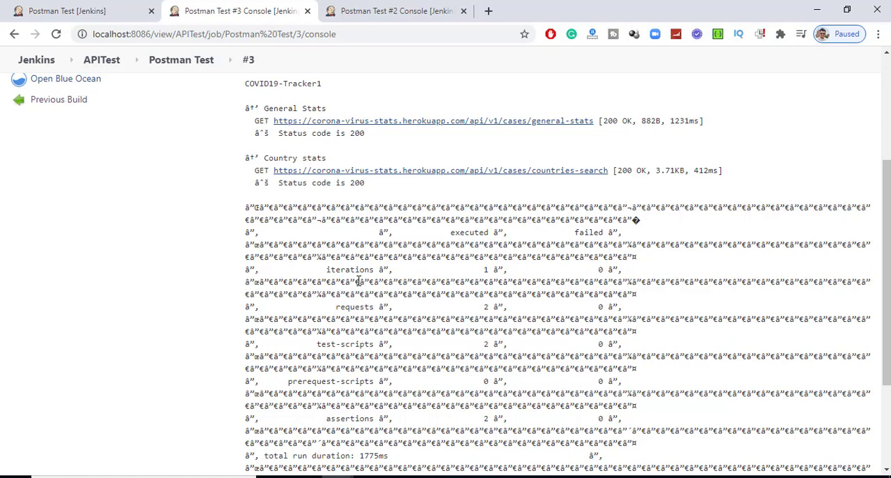
click(181, 59)
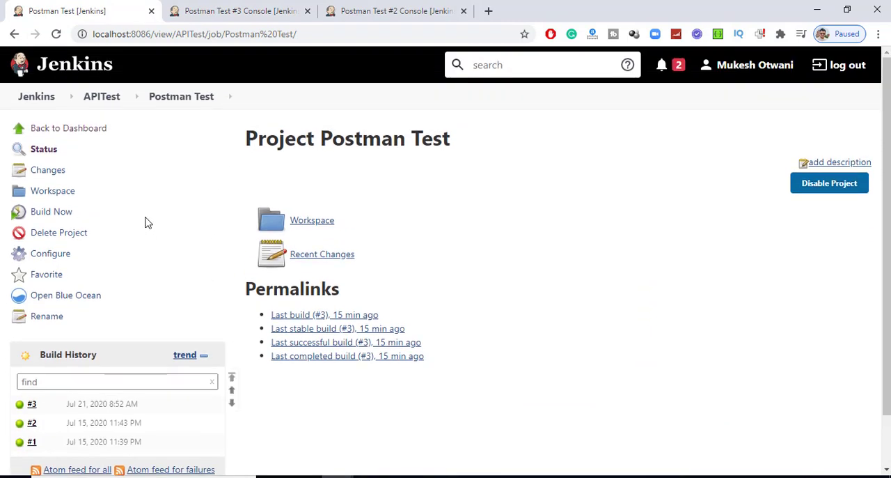
mouse_move(103, 247)
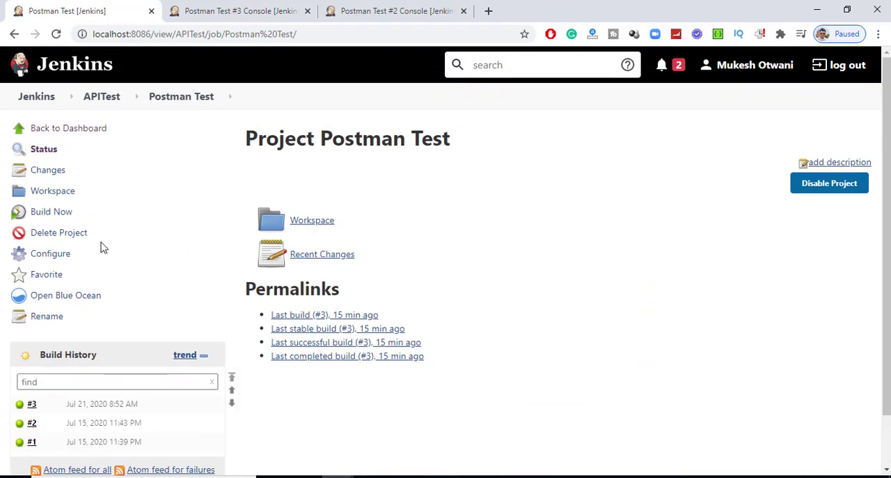
Run Postman Test build #4 and scroll its console output, still showing the garbled table.
click(50, 210)
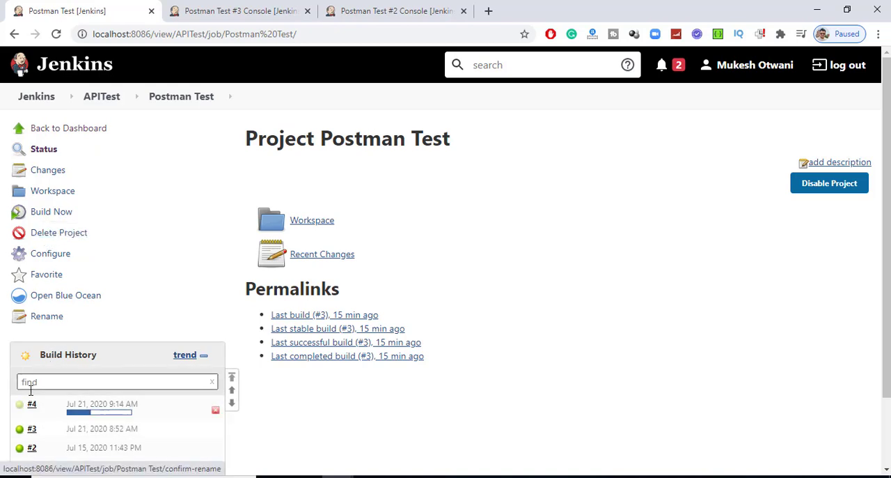
click(31, 403)
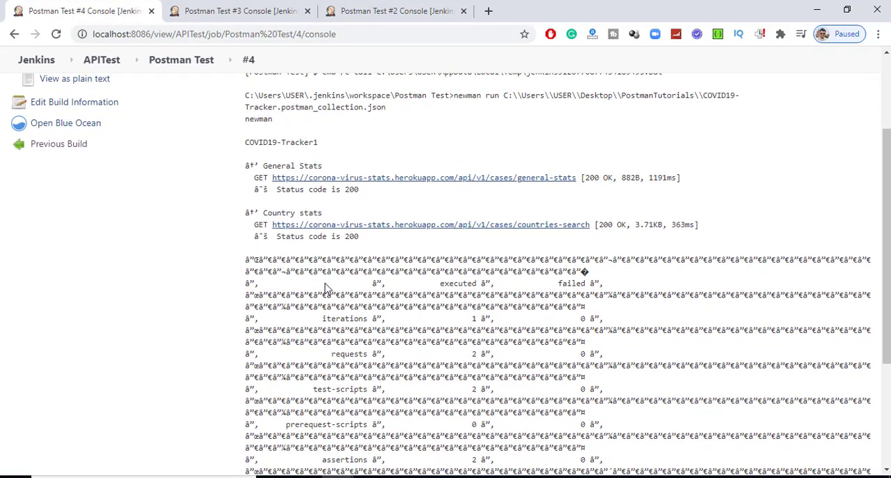
mouse_move(787, 232)
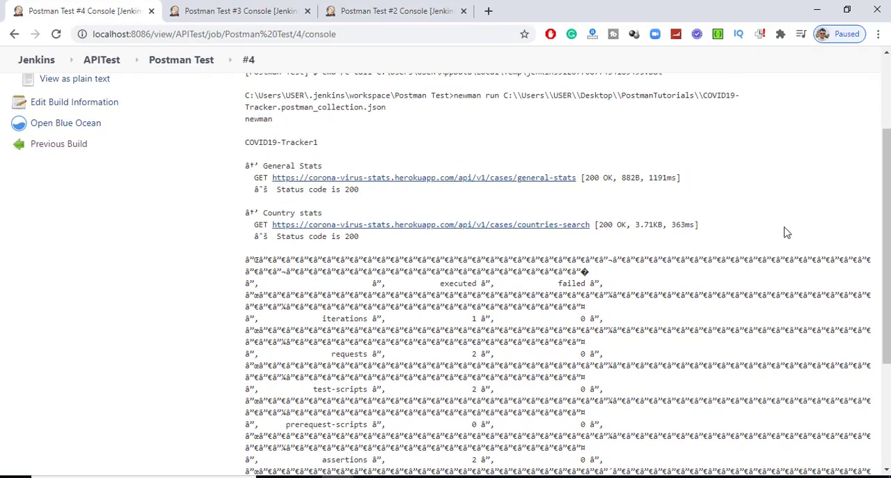
scroll(down, 3)
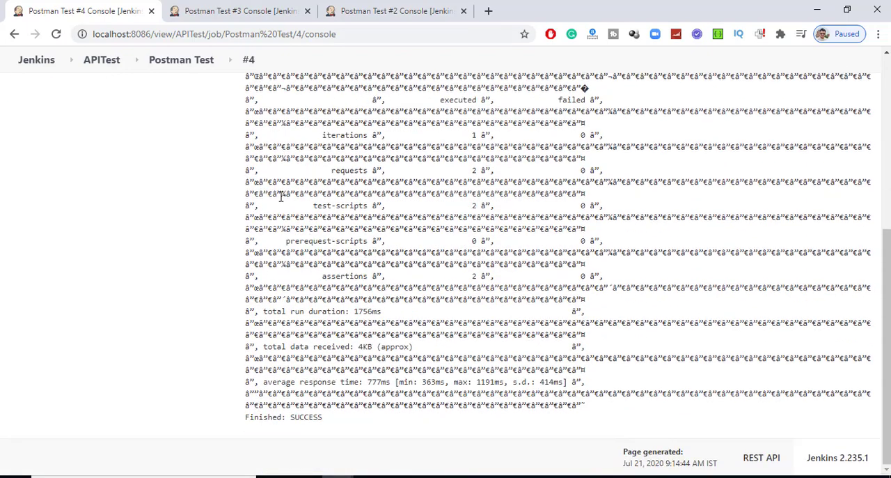
scroll(up, 3)
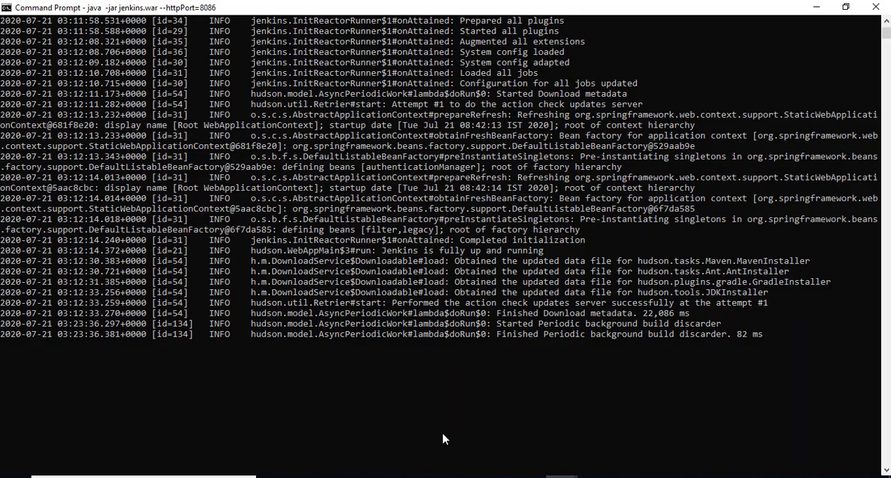
mouse_move(397, 356)
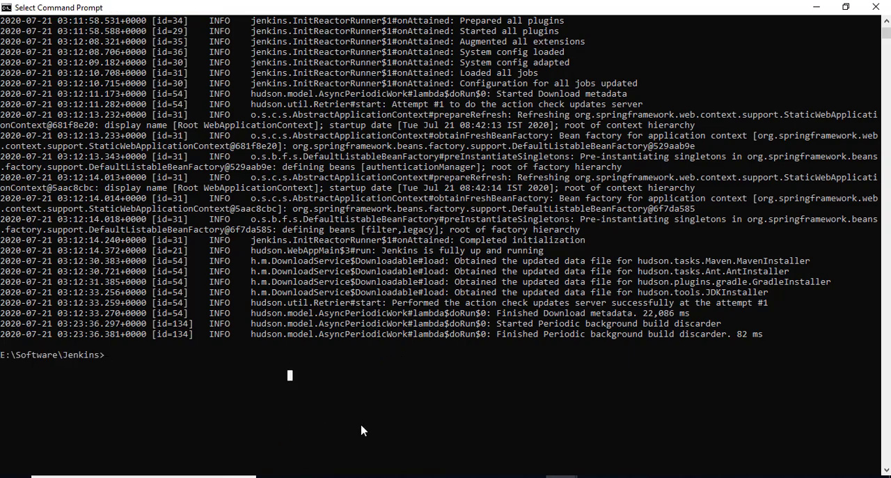
Relaunch Jenkins with java -Dfile.encoding=UTF-8 -jar jenkins.war --httpPort=8086.
text(java -jar jenkins.war --httpPort=8086)
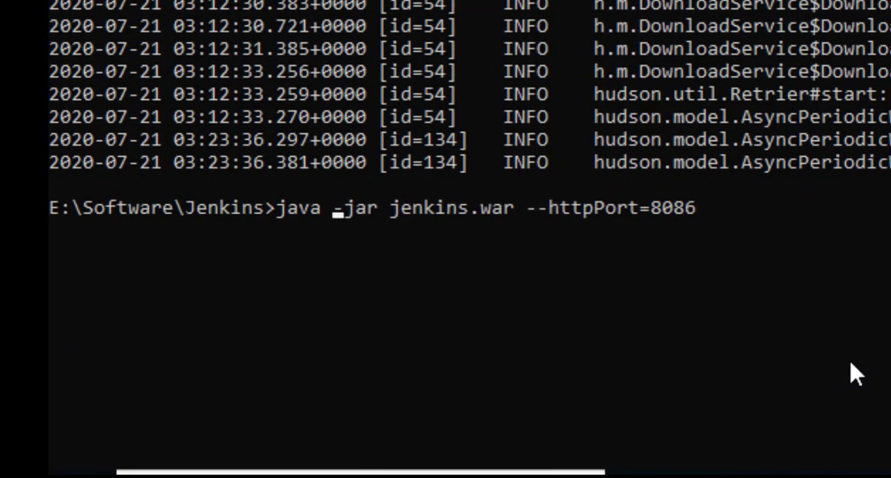
text(-)
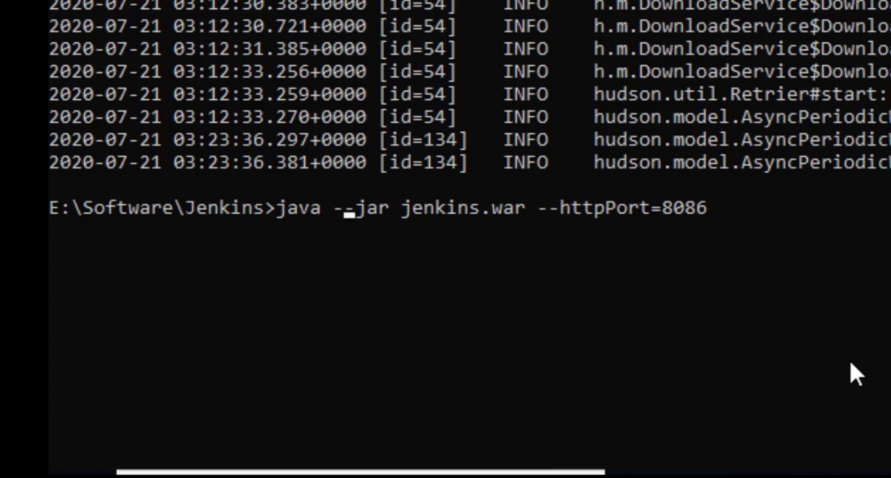
text(D)
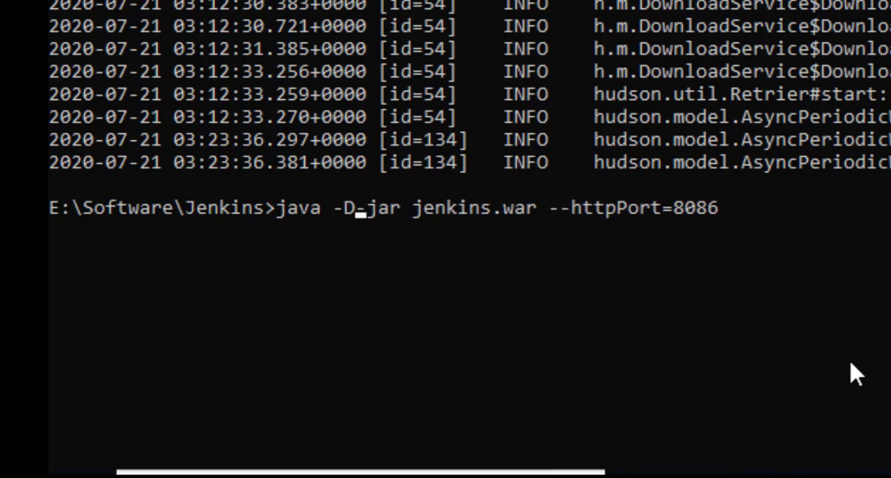
text(ile)
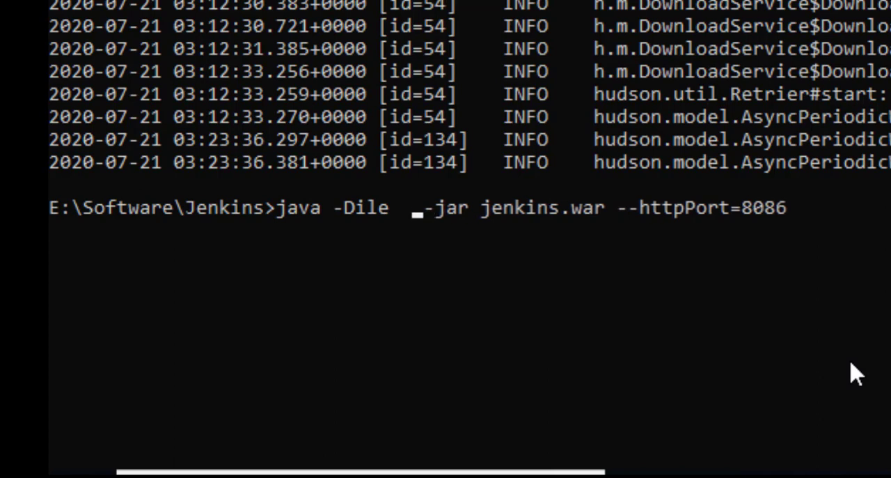
text(f)
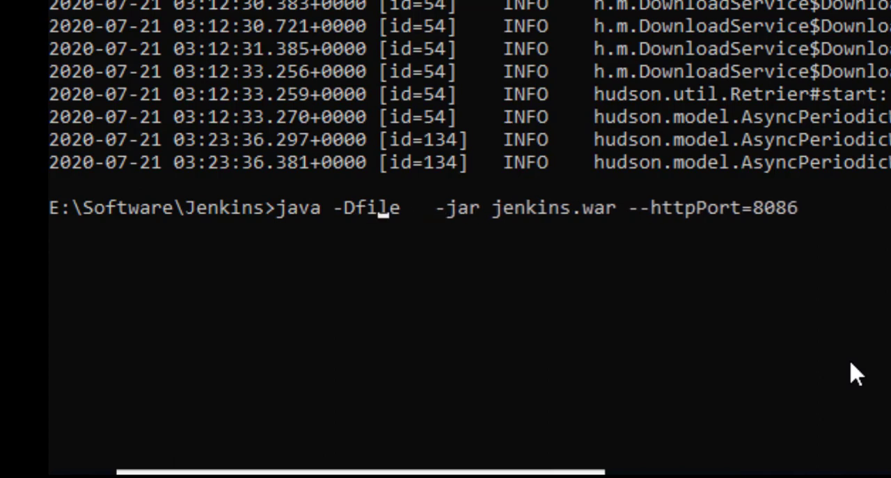
text(.encoding=)
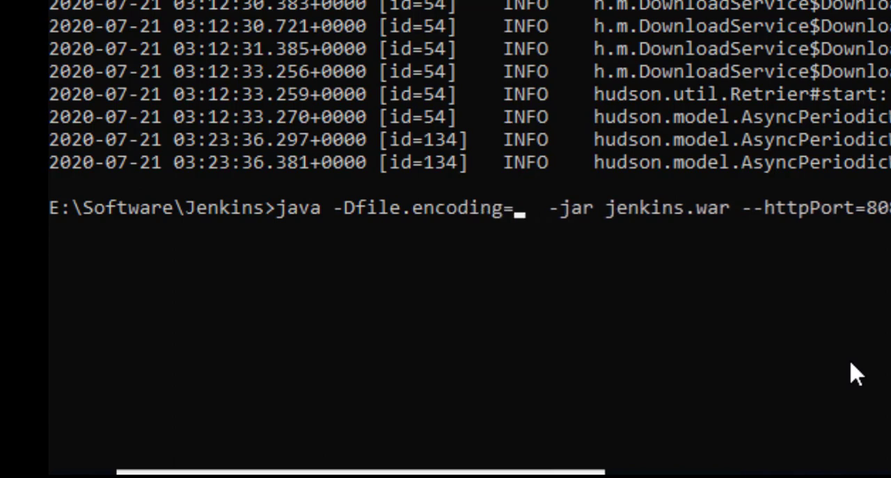
text(UTF-)
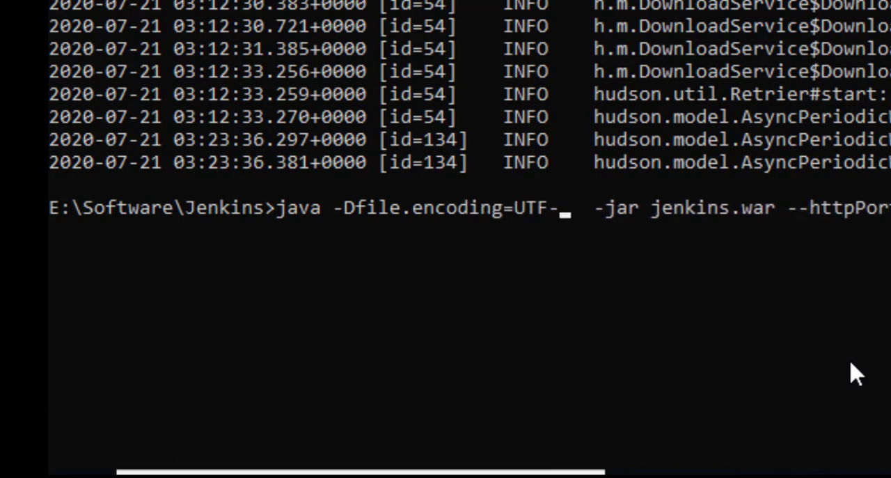
text(8)
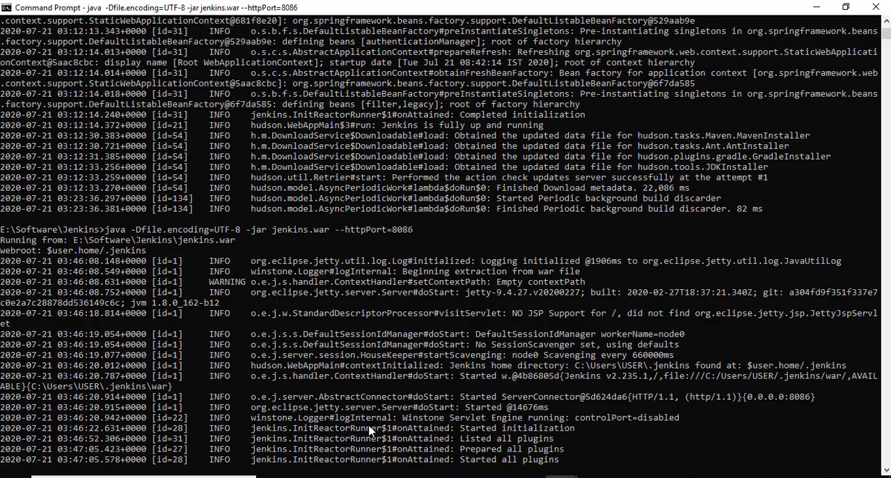
Reload the Postman Test page after the Jenkins restart to reach the Welcome page.
scroll(down, 3)
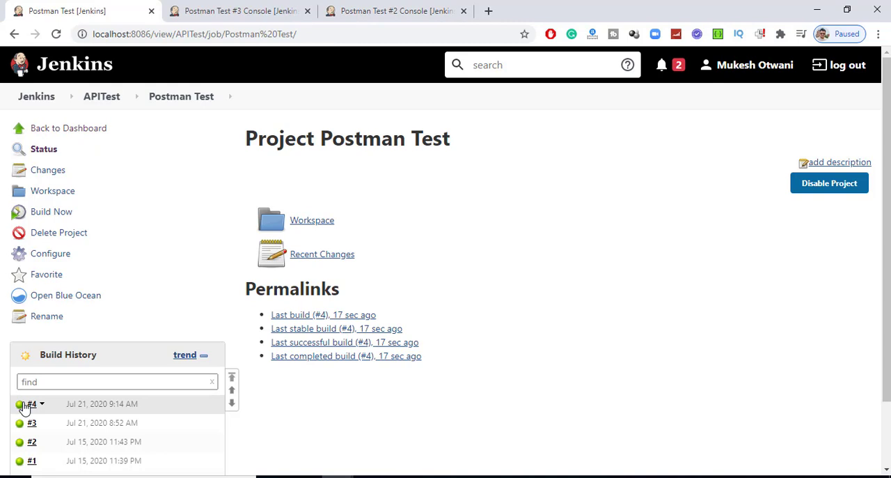
click(31, 404)
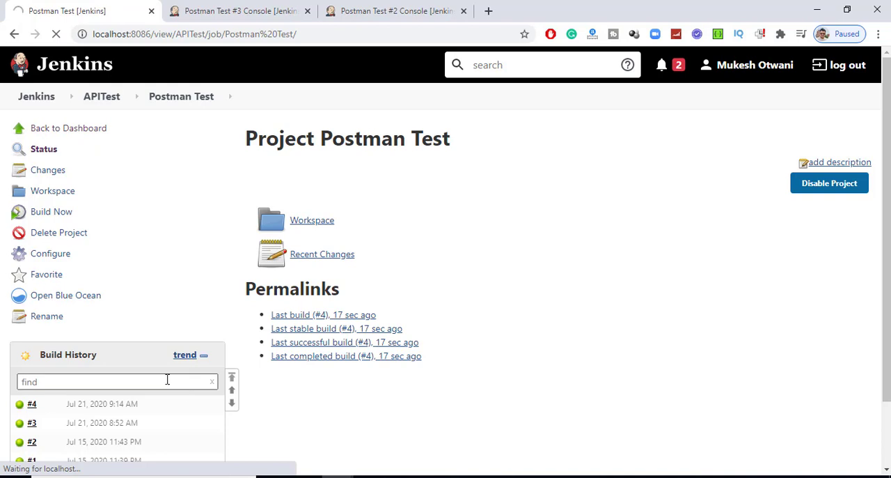
mouse_move(250, 216)
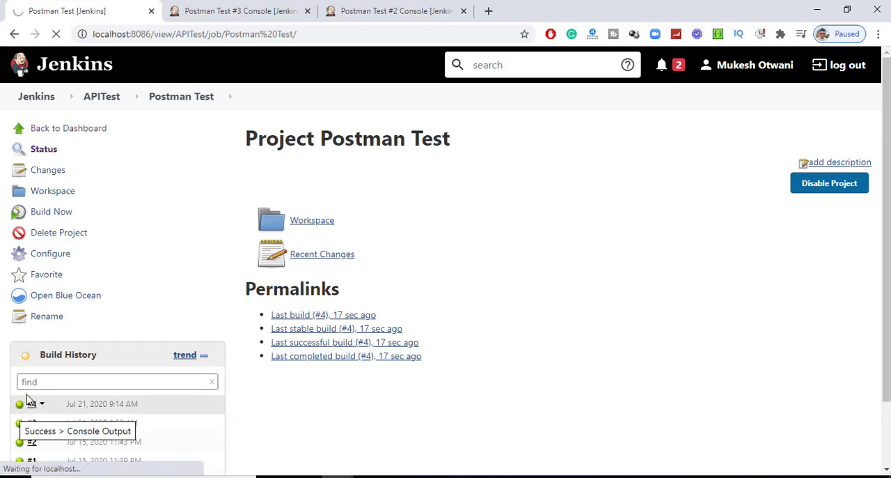
mouse_move(487, 188)
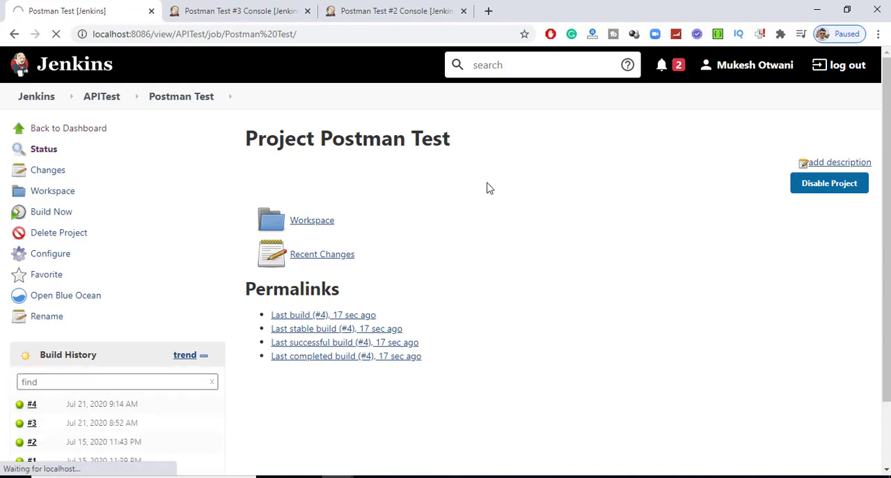
mouse_move(554, 154)
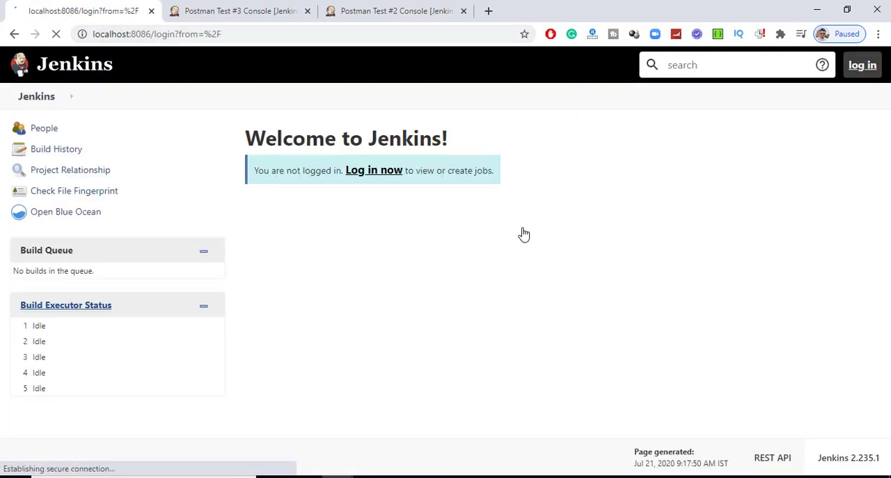
Log back into Jenkins with the username and password.
click(373, 170)
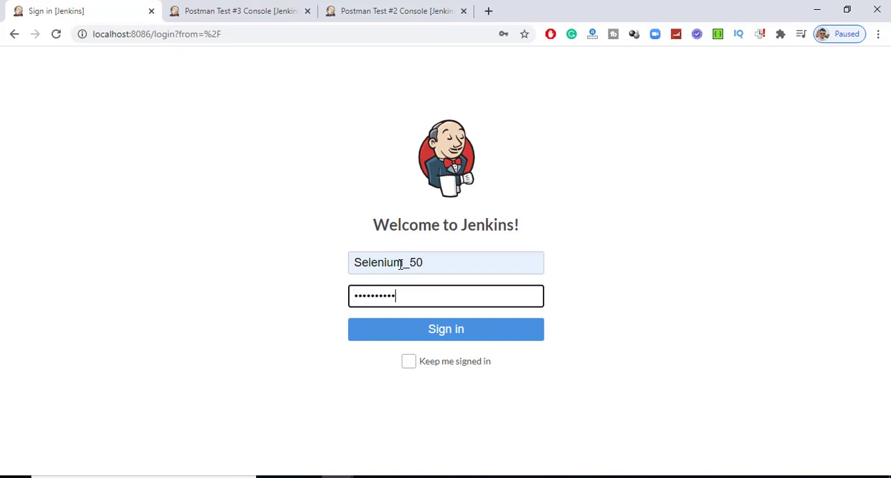
click(445, 329)
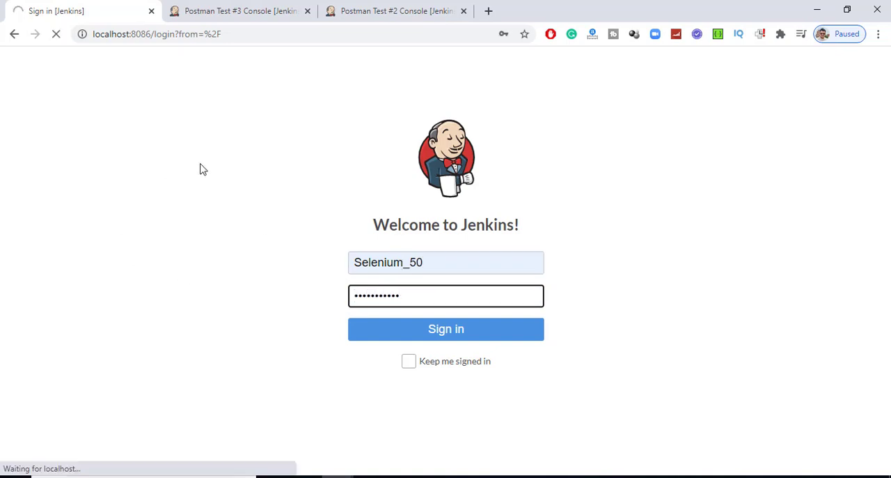
click(445, 328)
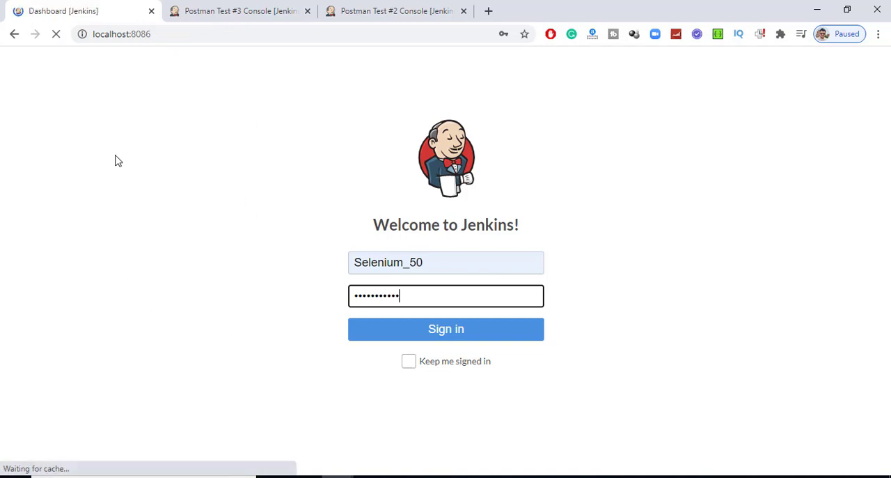
click(446, 329)
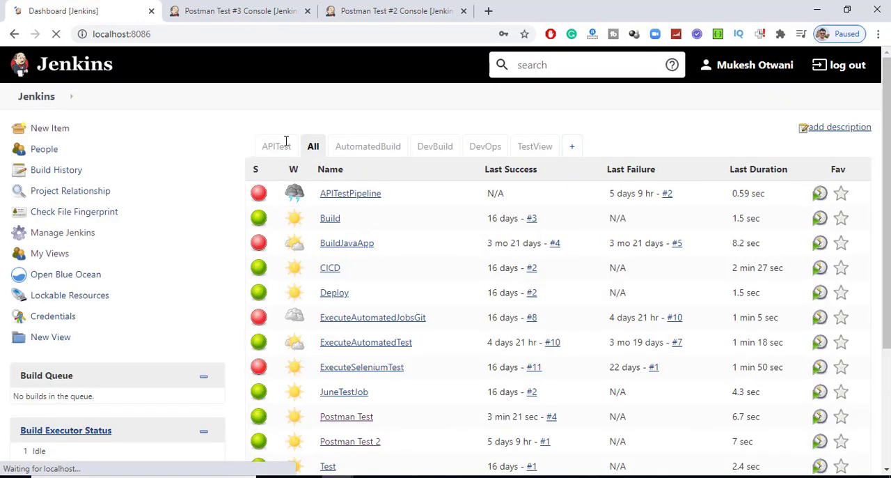
Open the Postman Test project from the APITest view.
click(277, 146)
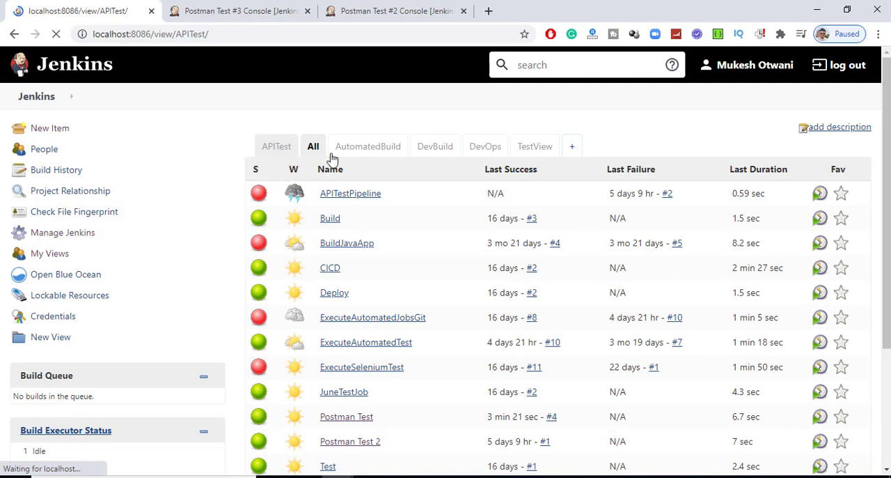
click(277, 147)
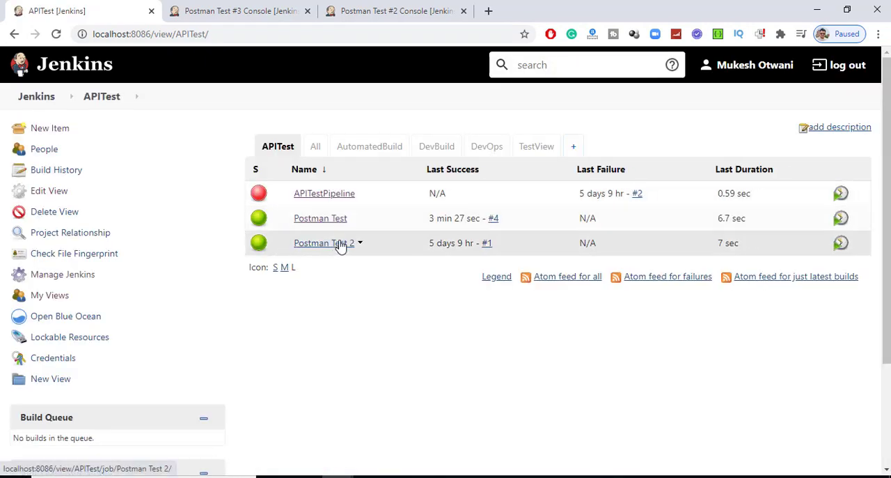
click(324, 242)
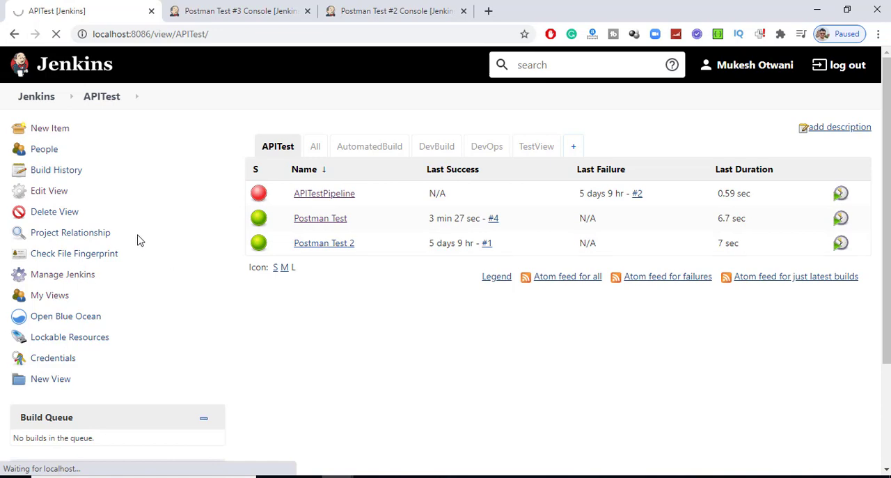
click(320, 218)
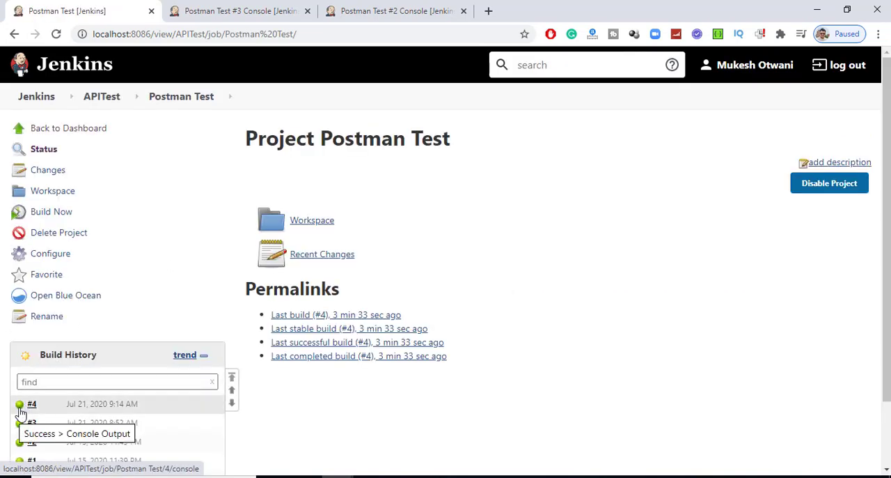
click(31, 404)
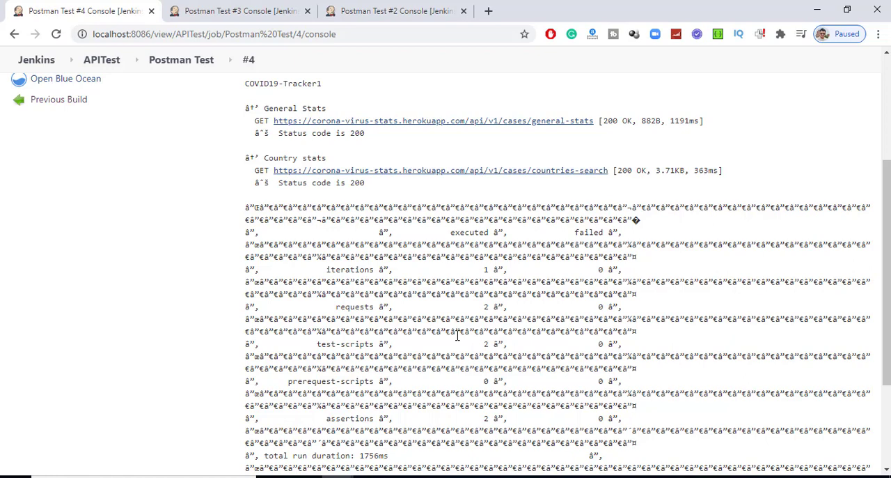
scroll(up, 3)
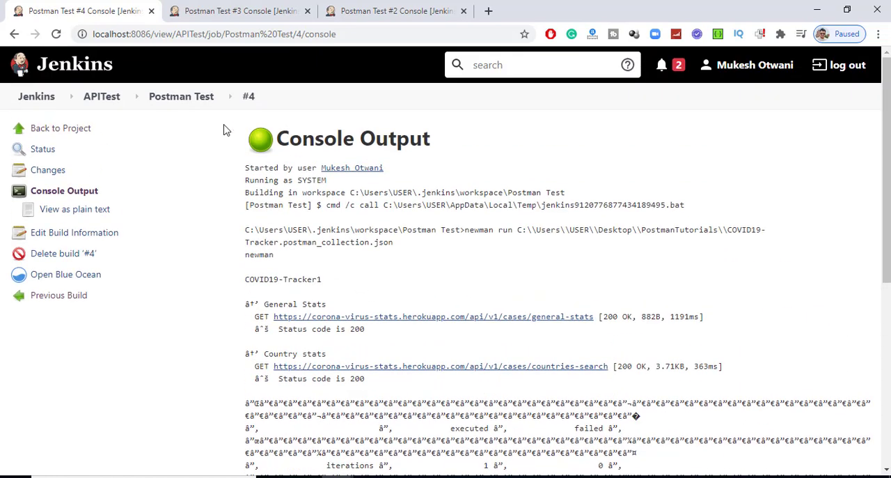
click(181, 96)
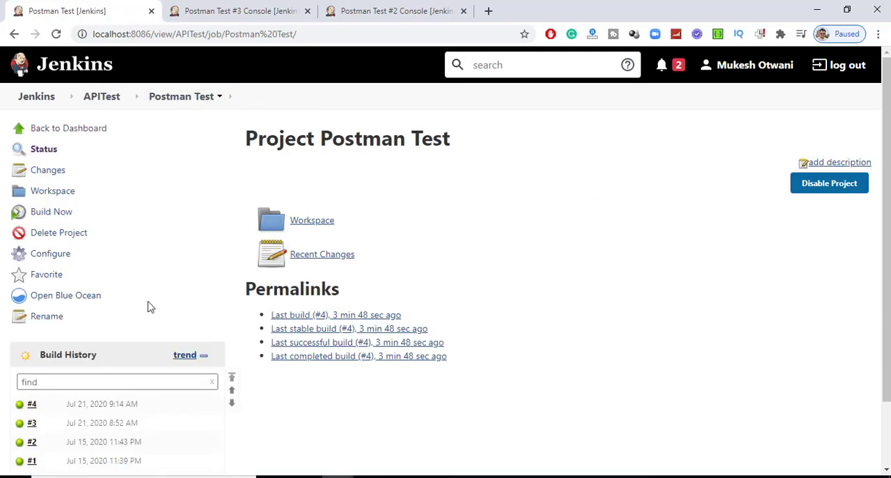
mouse_move(126, 272)
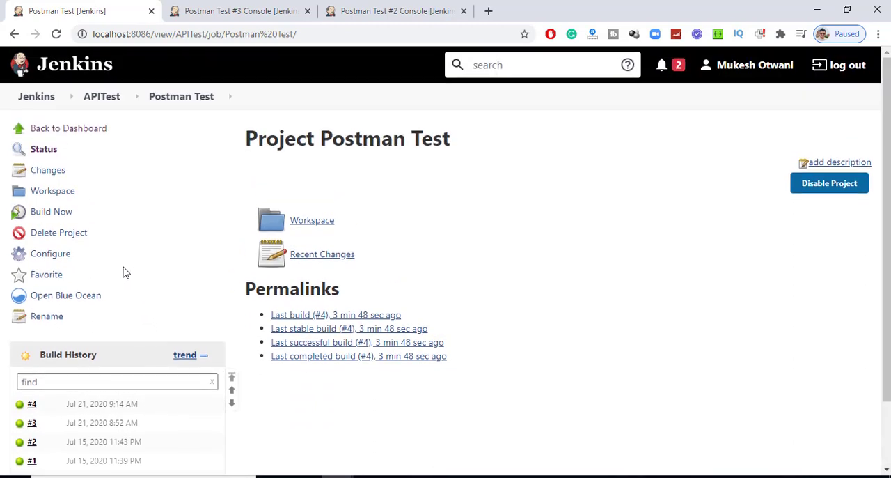
mouse_move(97, 251)
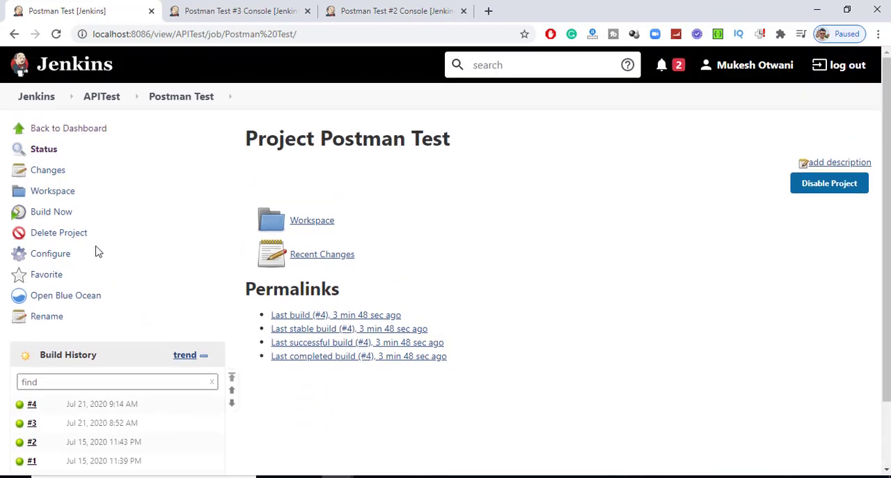
Run Postman Test build #5 and scroll its console to the clean Newman results table.
click(51, 211)
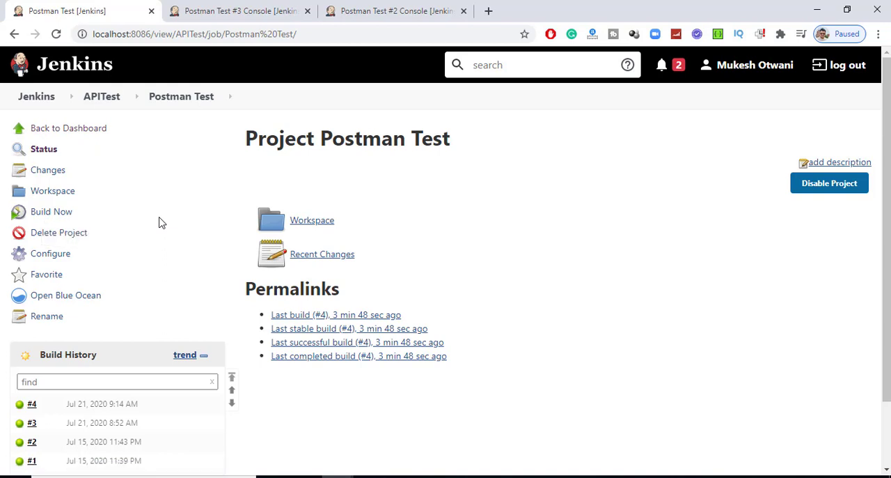
mouse_move(21, 422)
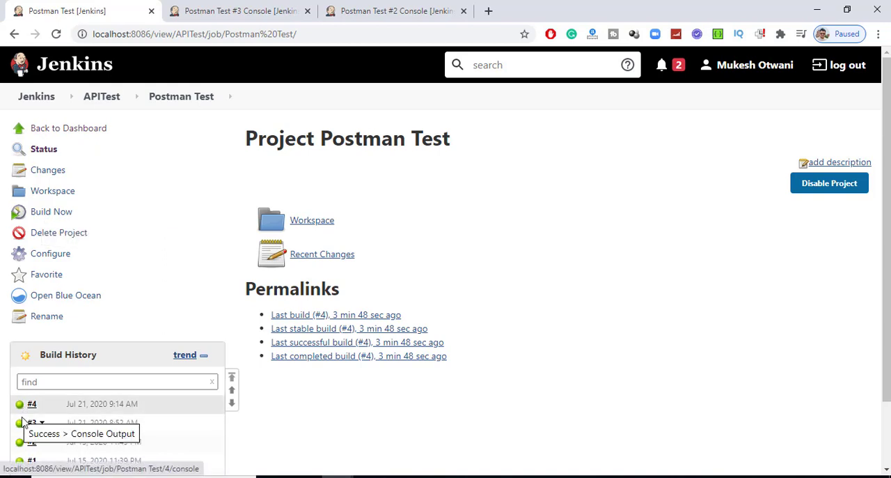
click(51, 211)
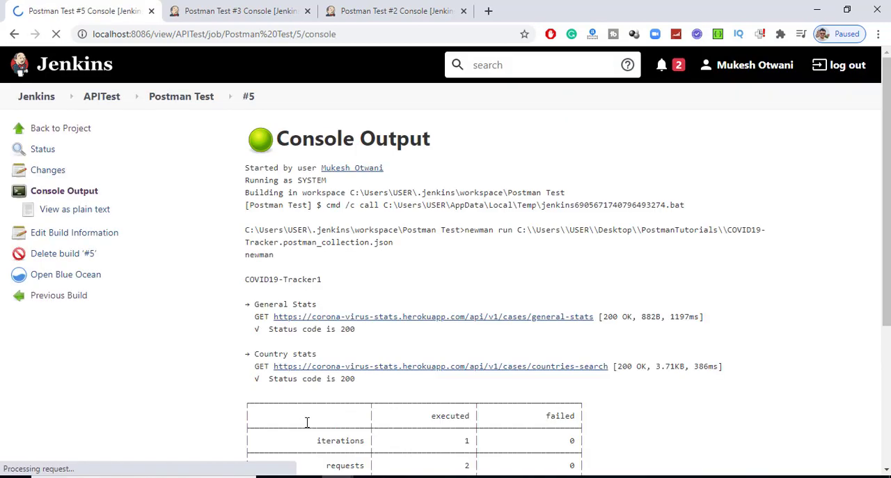
scroll(down, 3)
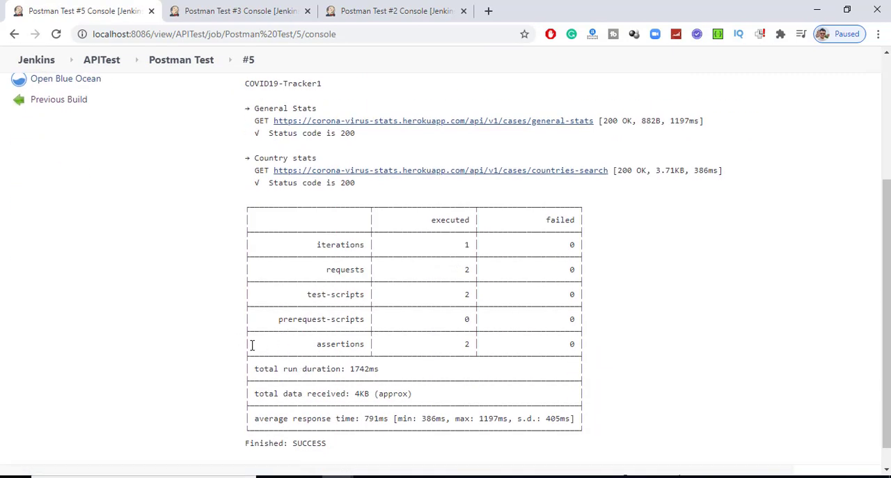